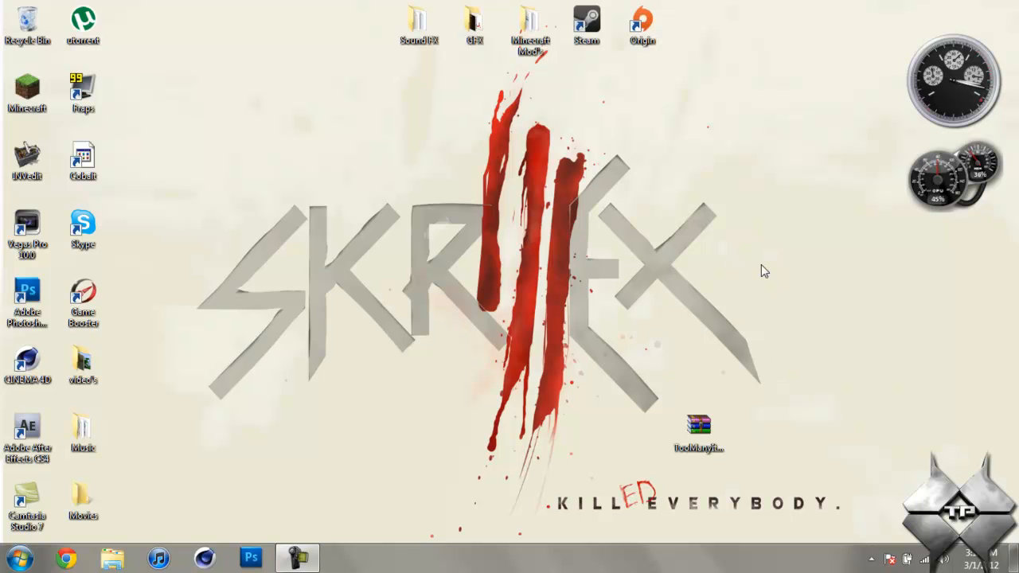
Launch Minecraft 1.2.2 from the desktop, log in and start a singleplayer game
left_click(27, 93)
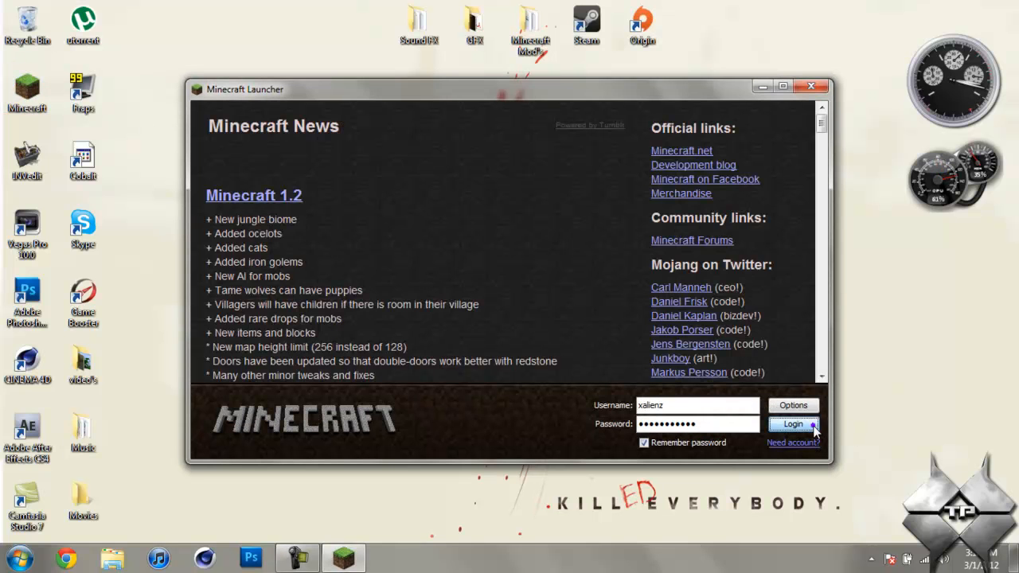
left_click(793, 424)
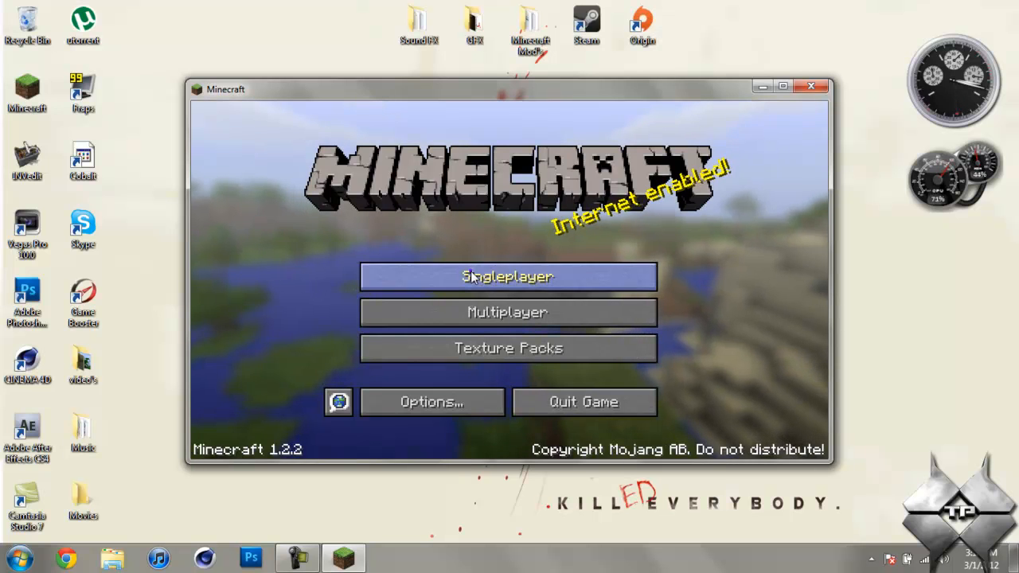
left_click(508, 277)
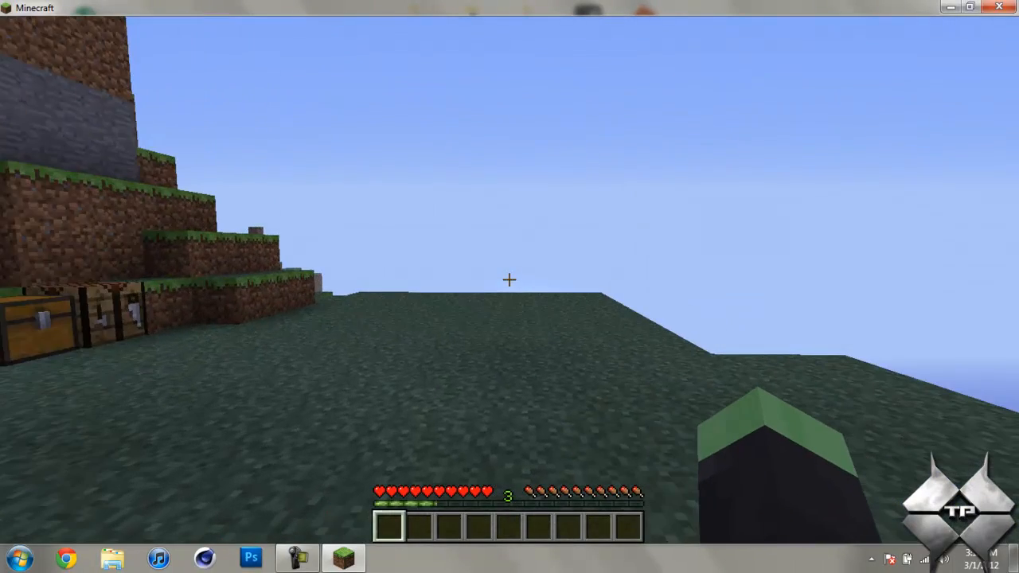
Bring up the inventory with the TooManyItems panel and flip to item page 2/2
key("e")
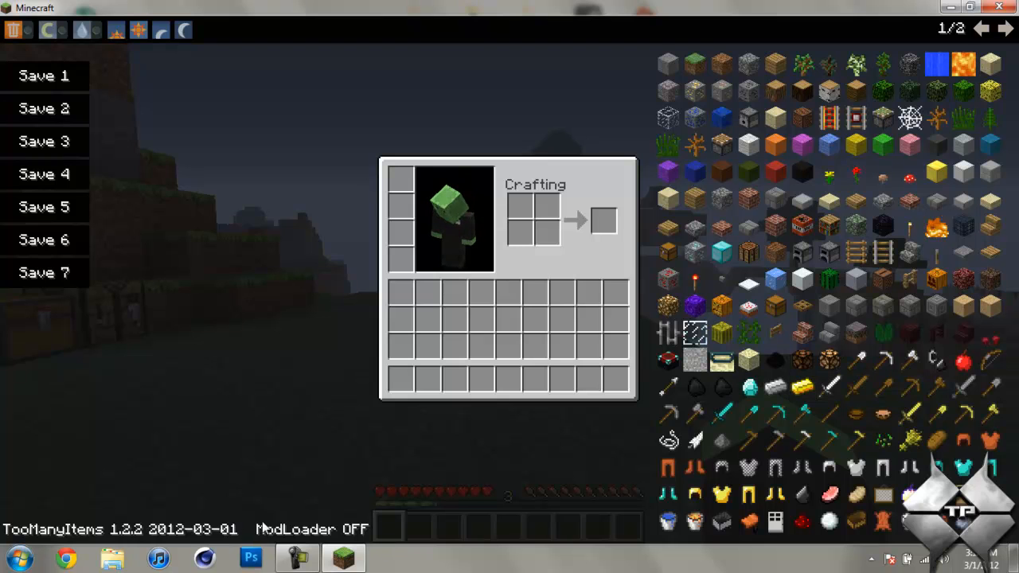
mouse_move(774, 360)
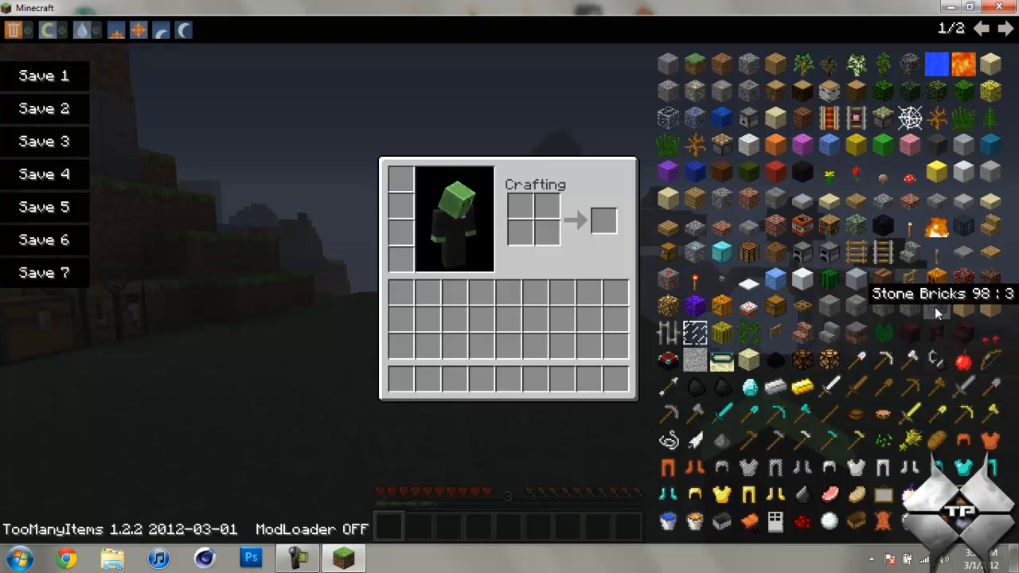
left_click(1007, 28)
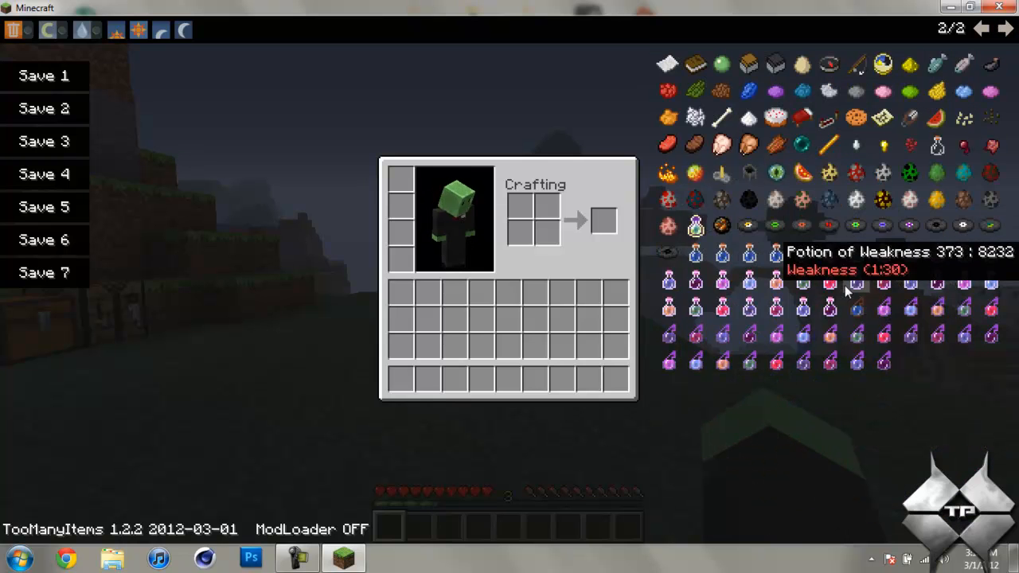
mouse_move(828, 174)
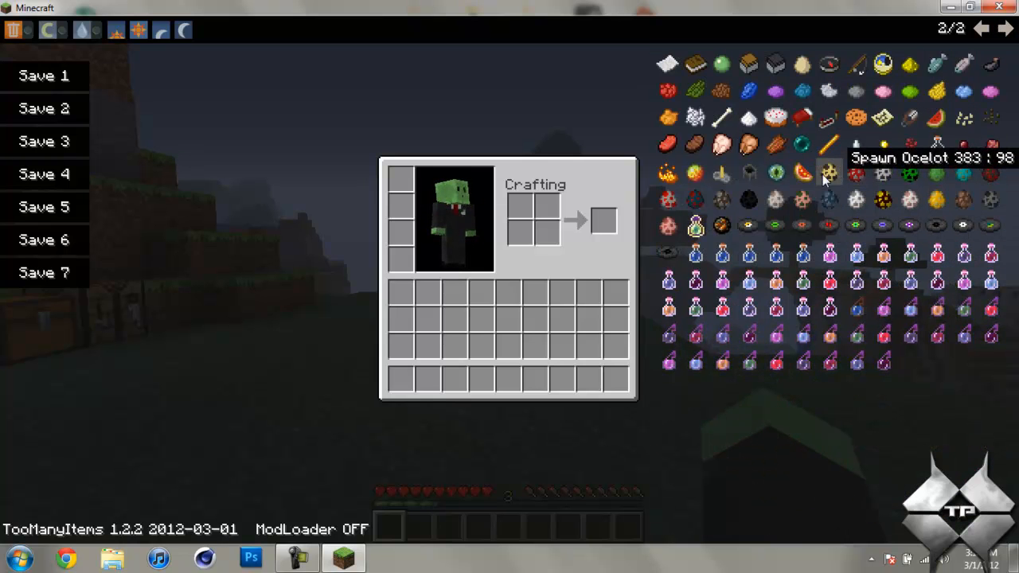
mouse_move(695, 226)
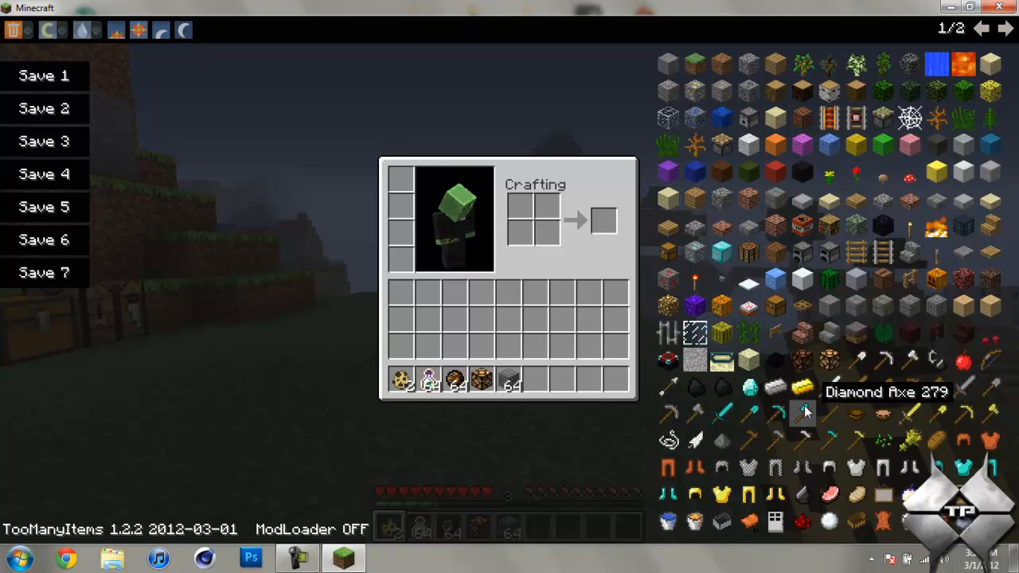
mouse_move(857, 360)
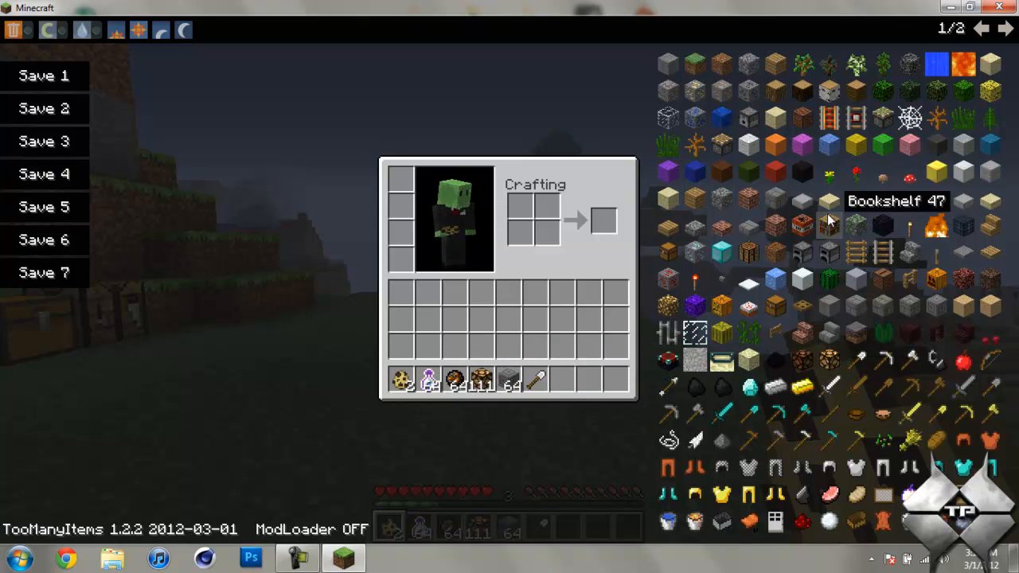
Discard the extra spawned items, leaving a spawn egg, potion and 64-stack in the hotbar
left_click(13, 29)
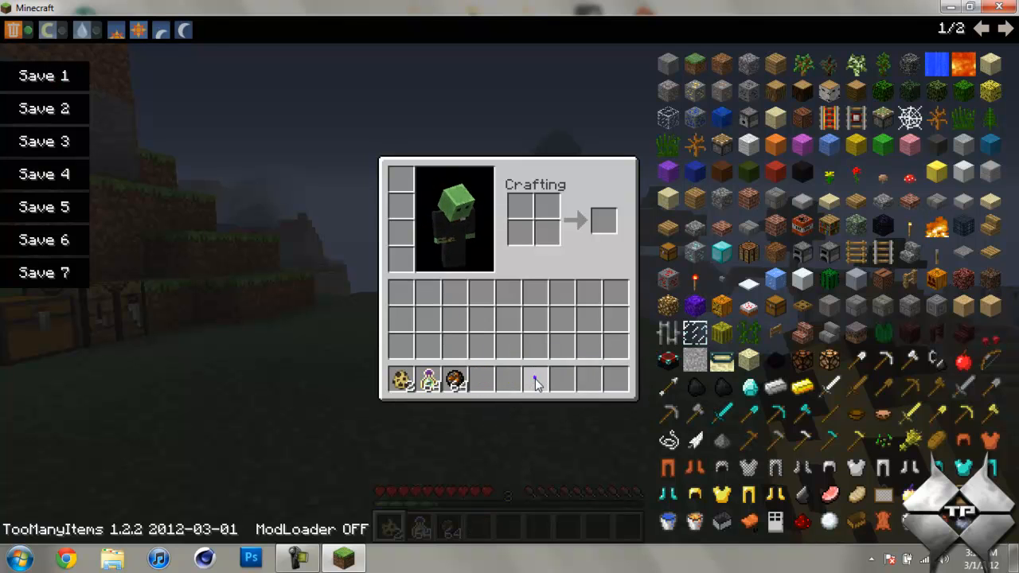
left_click(12, 28)
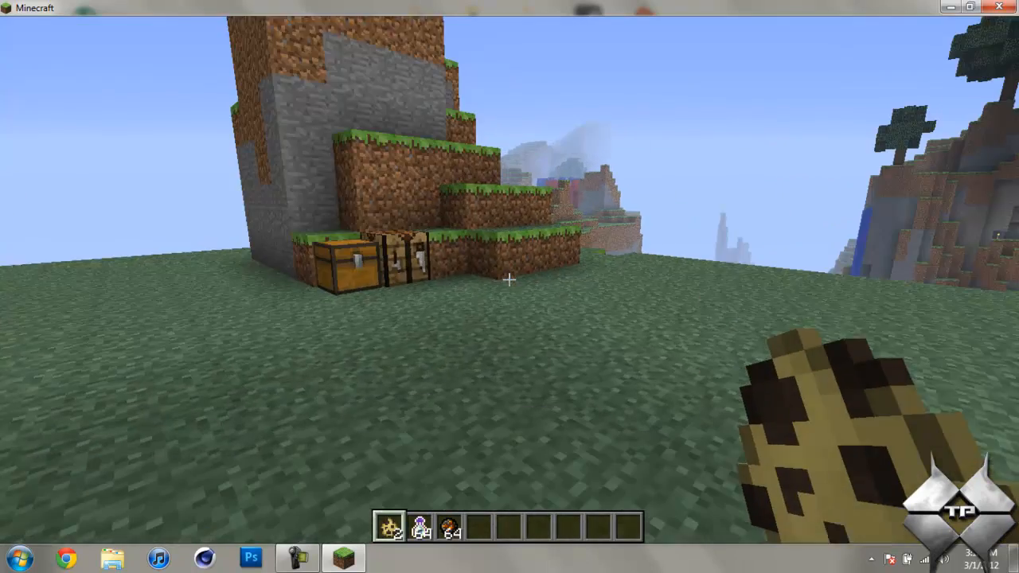
Toggle rain on and then off using the TooManyItems weather icons
key("e")
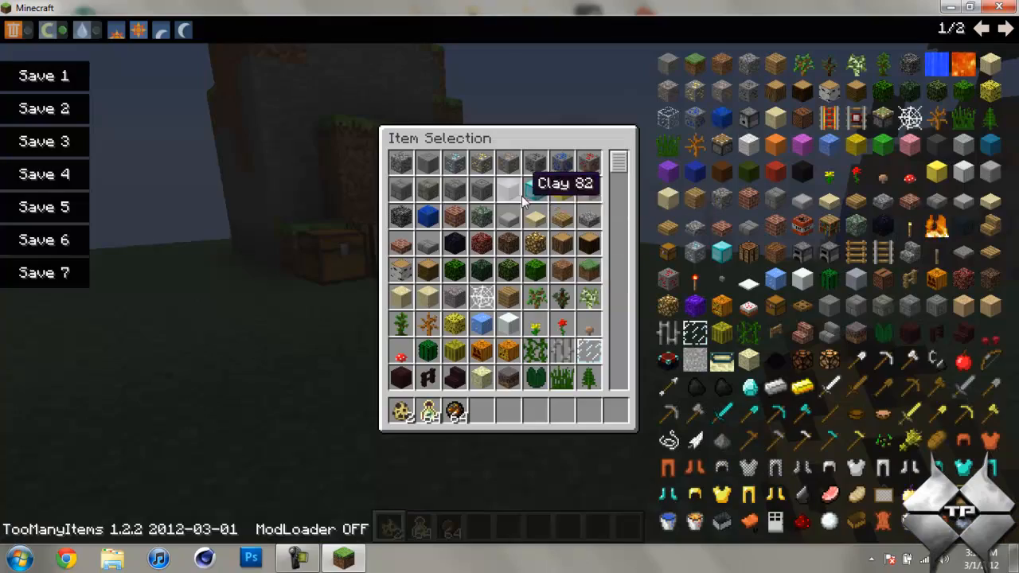
left_click(47, 28)
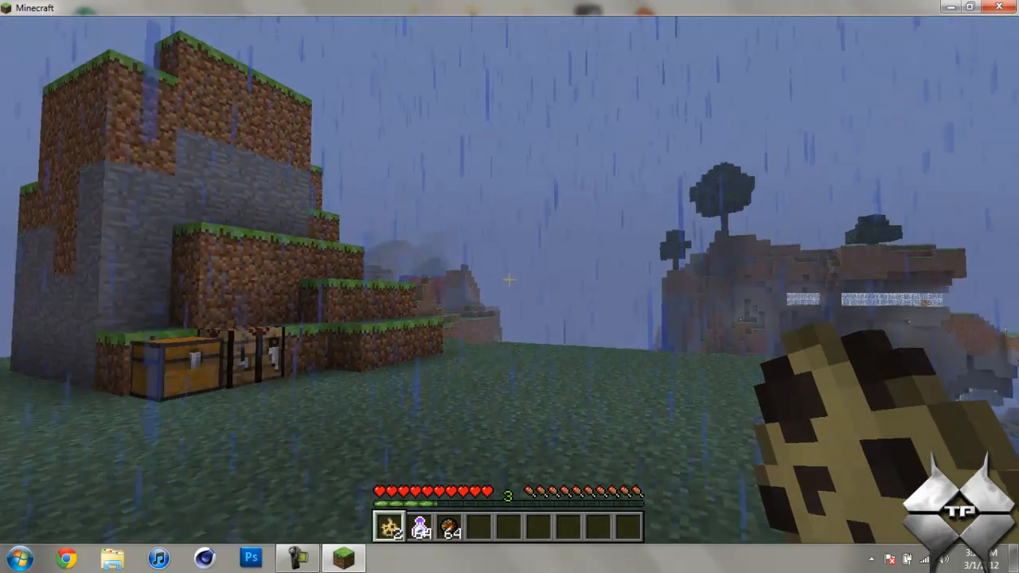
key("Escape")
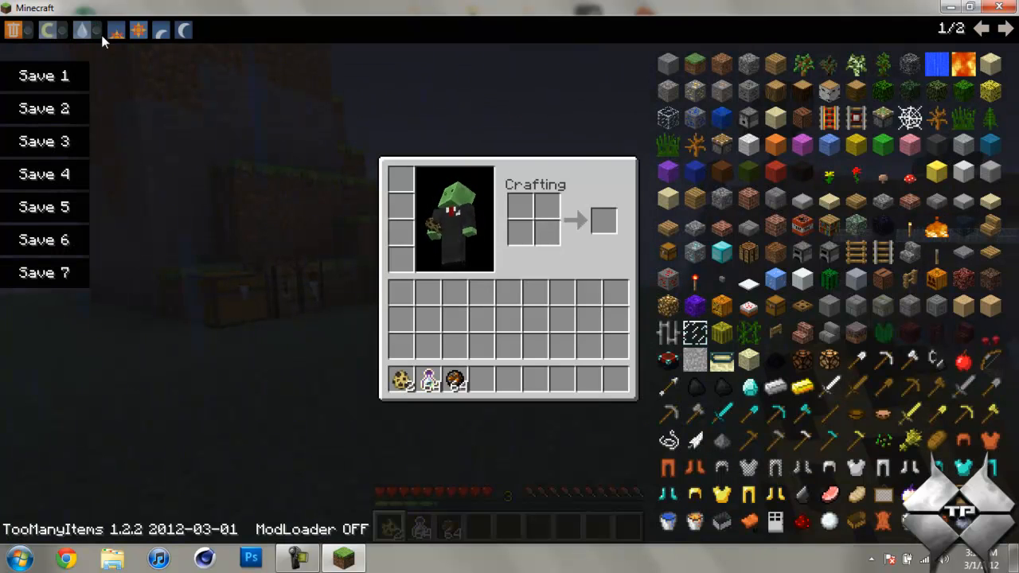
left_click(116, 29)
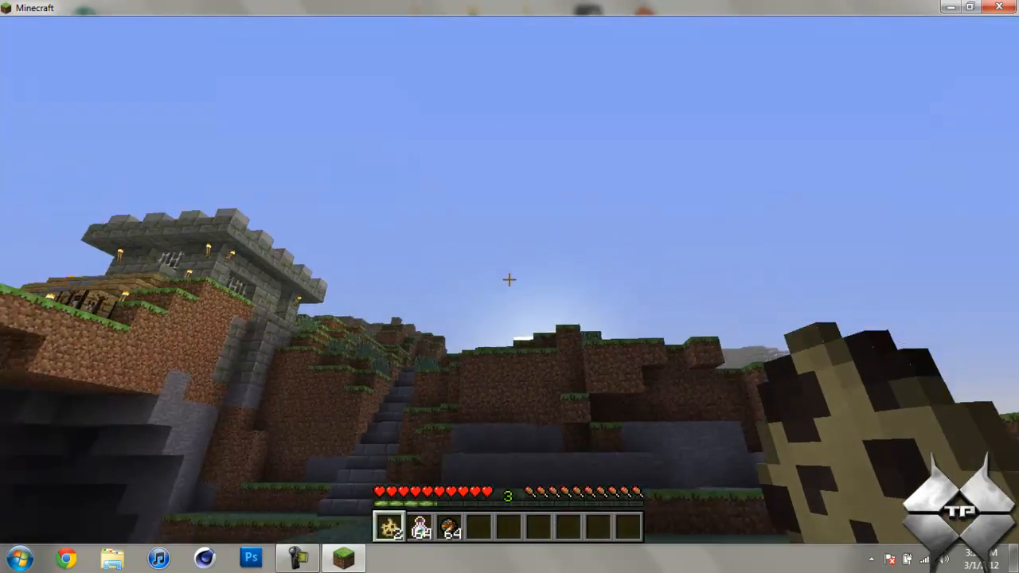
Advance the world's time to sunset and then night with the TooManyItems time icons
key("e")
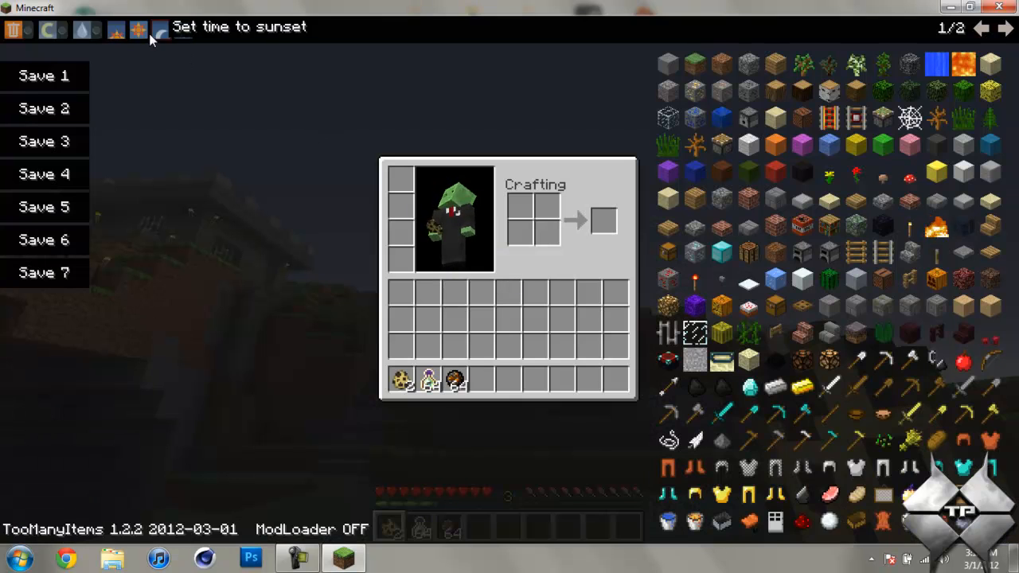
left_click(137, 29)
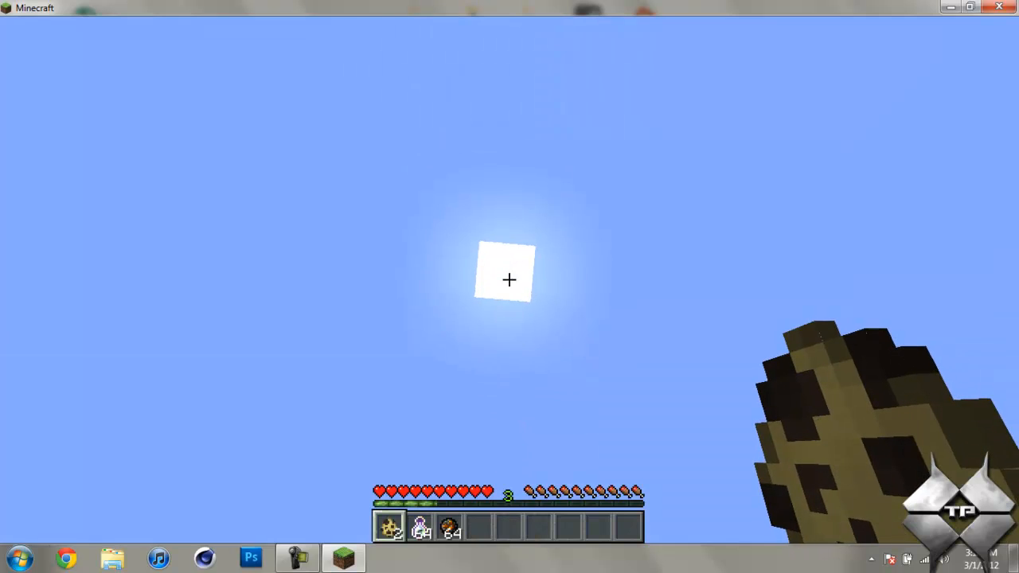
key("e")
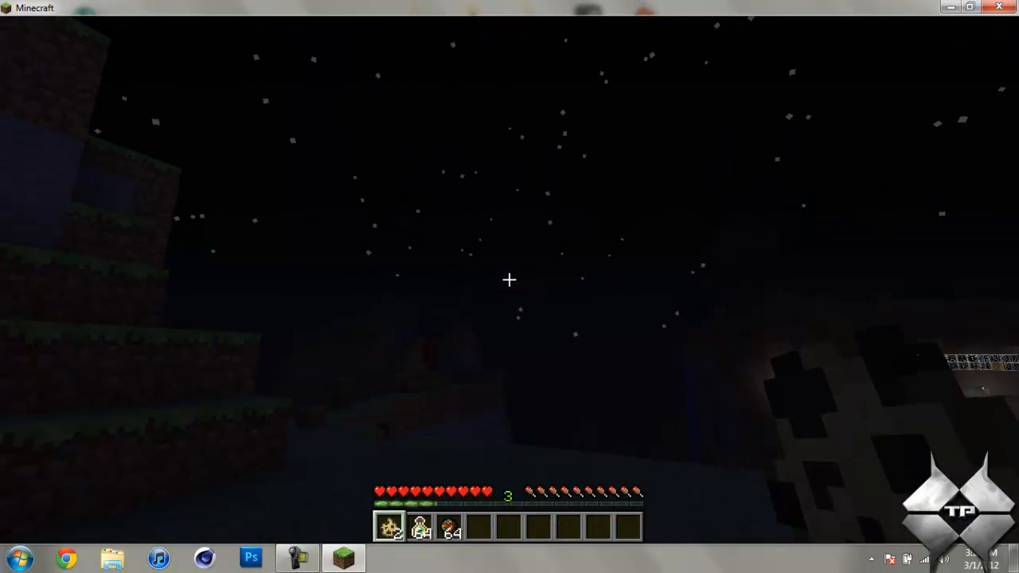
key("e")
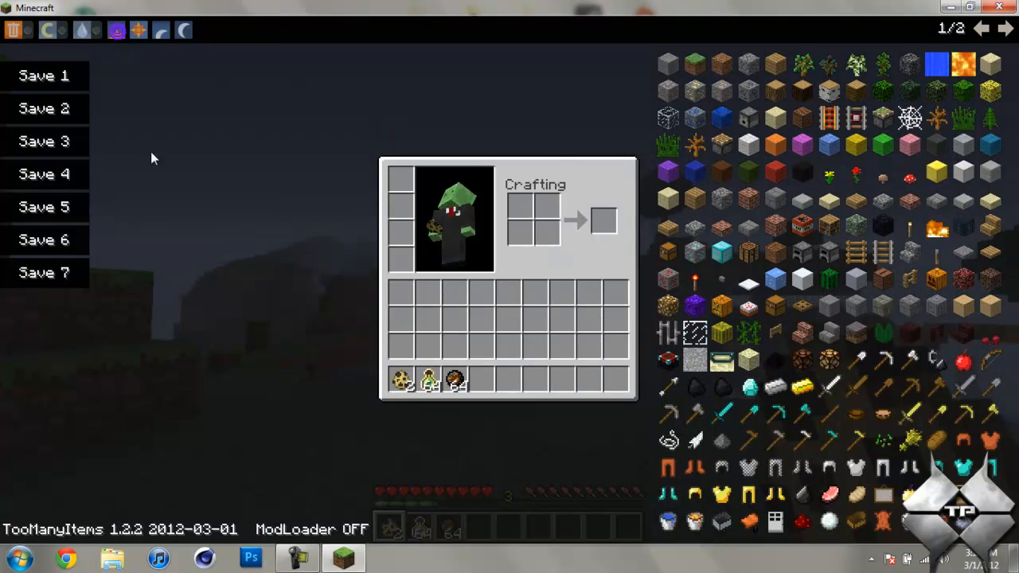
mouse_move(161, 31)
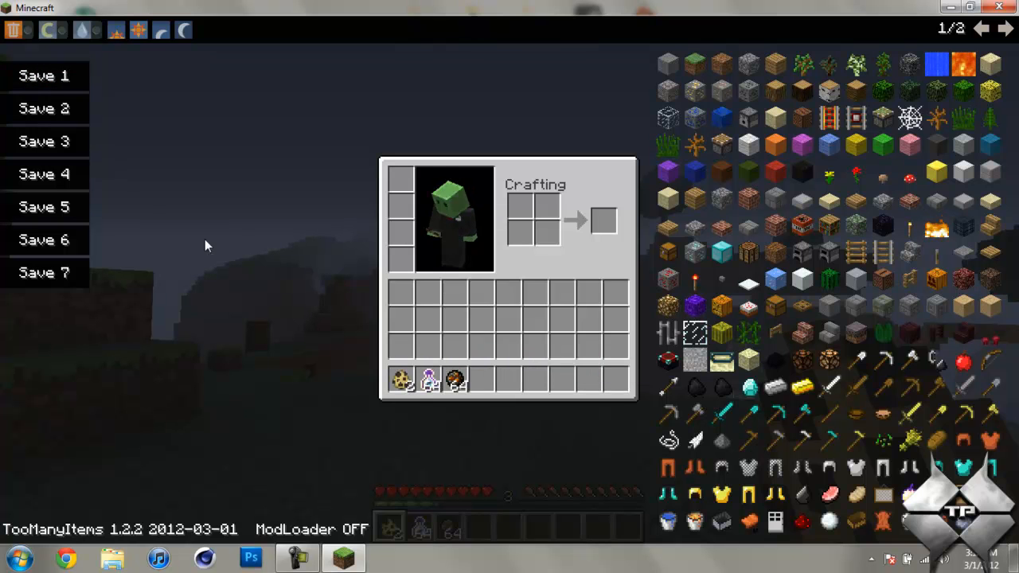
Store the current inventory in TooManyItems save slot 1
left_click(45, 76)
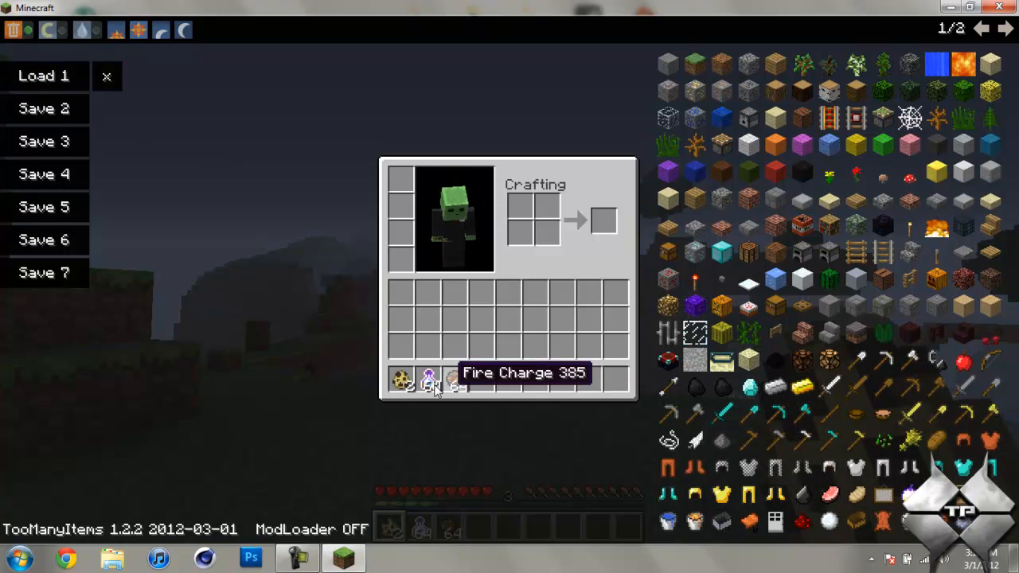
mouse_move(501, 354)
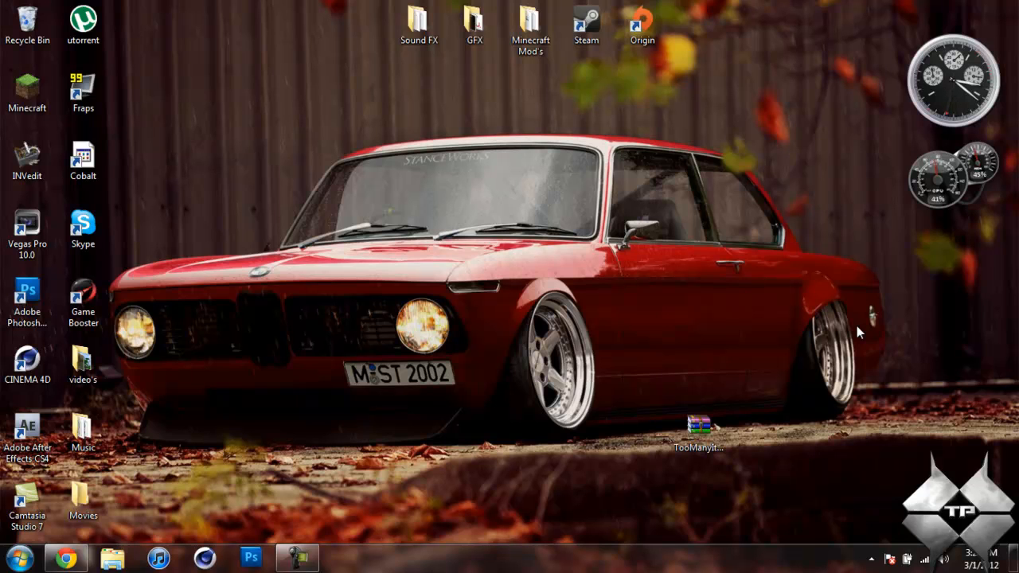
mouse_move(824, 309)
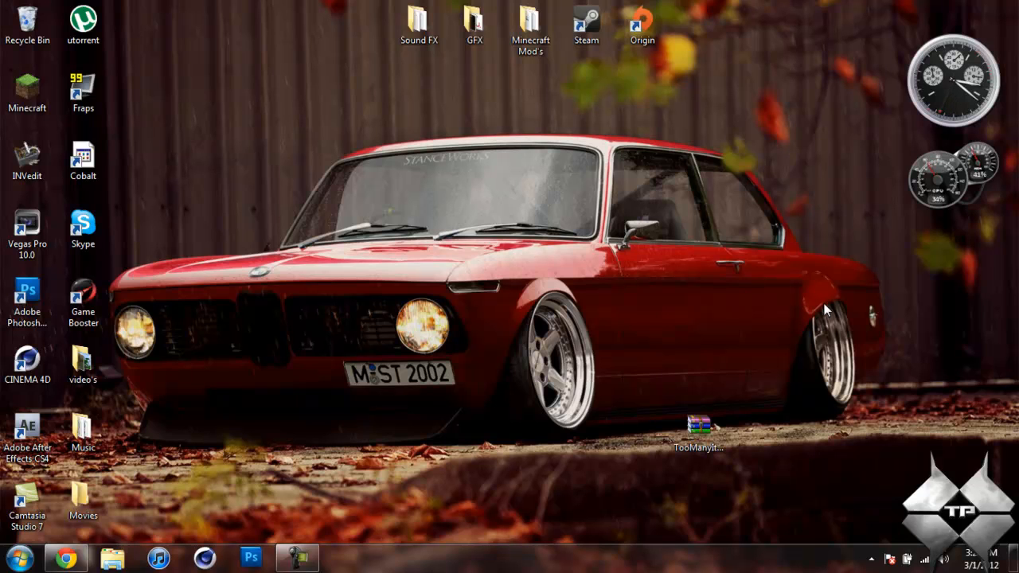
Follow the 'Download for Minecraft 1.2.2' link in the TooManyItems forum thread
left_click(698, 423)
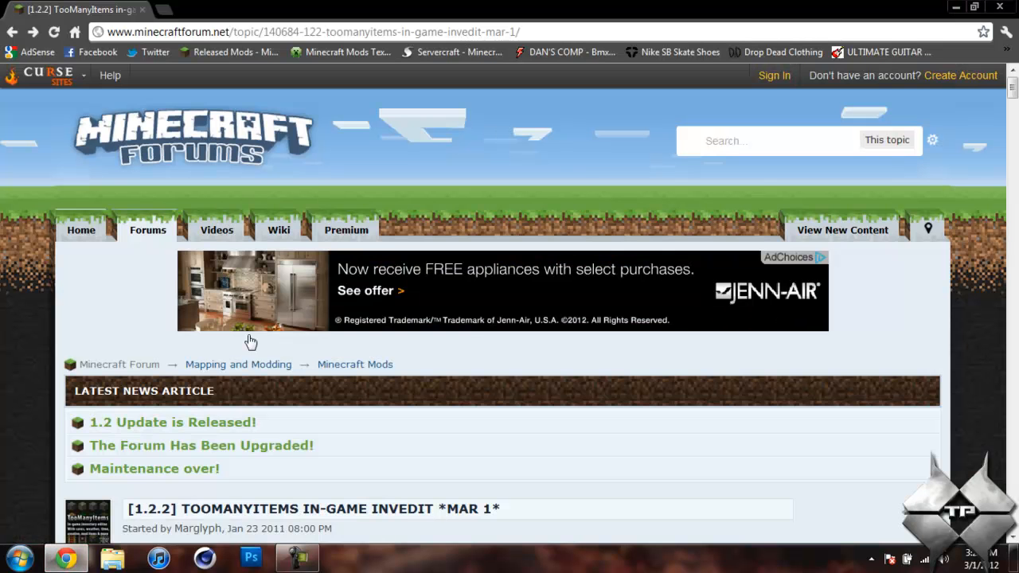
scroll("down", 3)
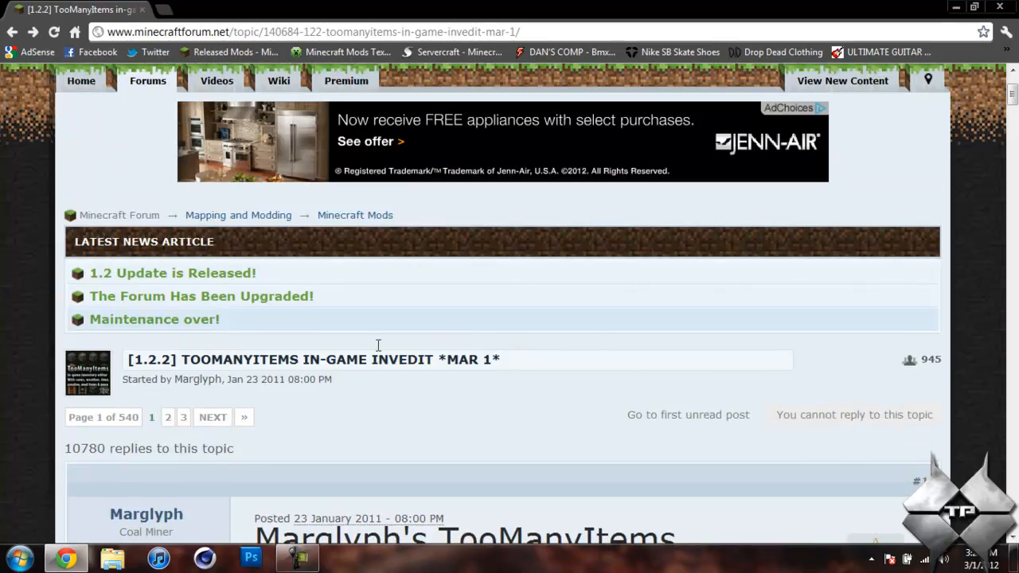
scroll("down", 3)
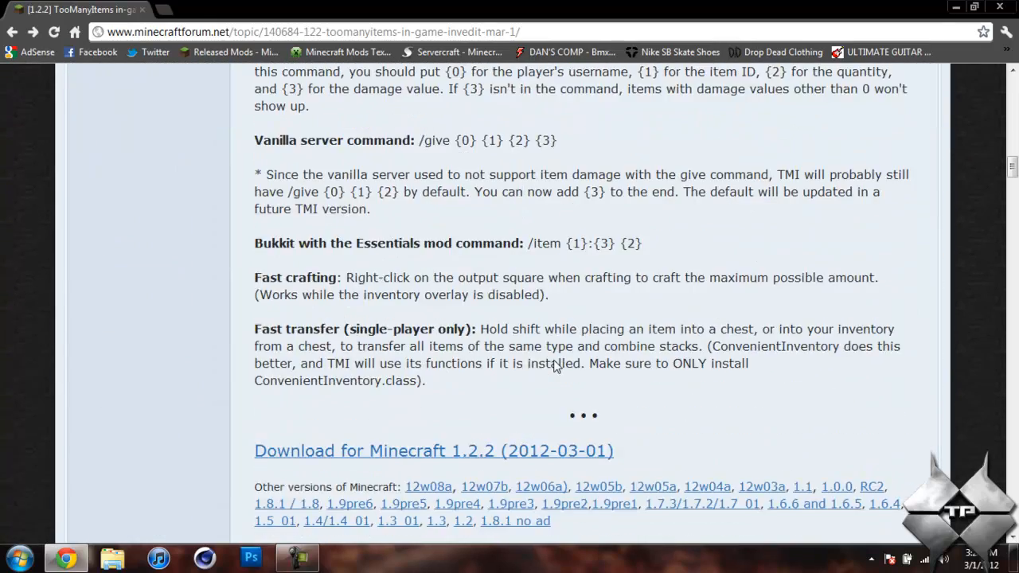
scroll("down", 3)
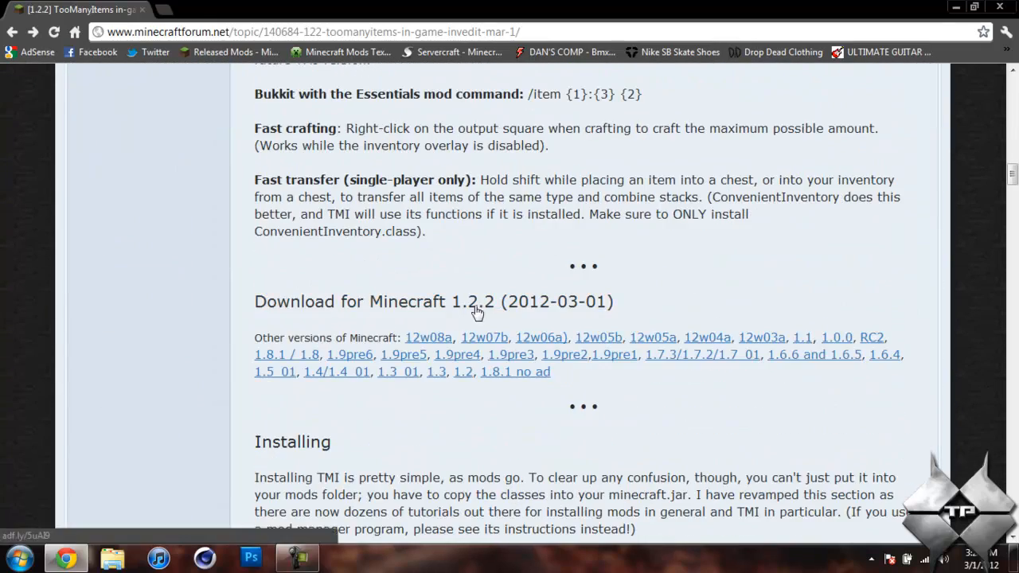
left_click(474, 301)
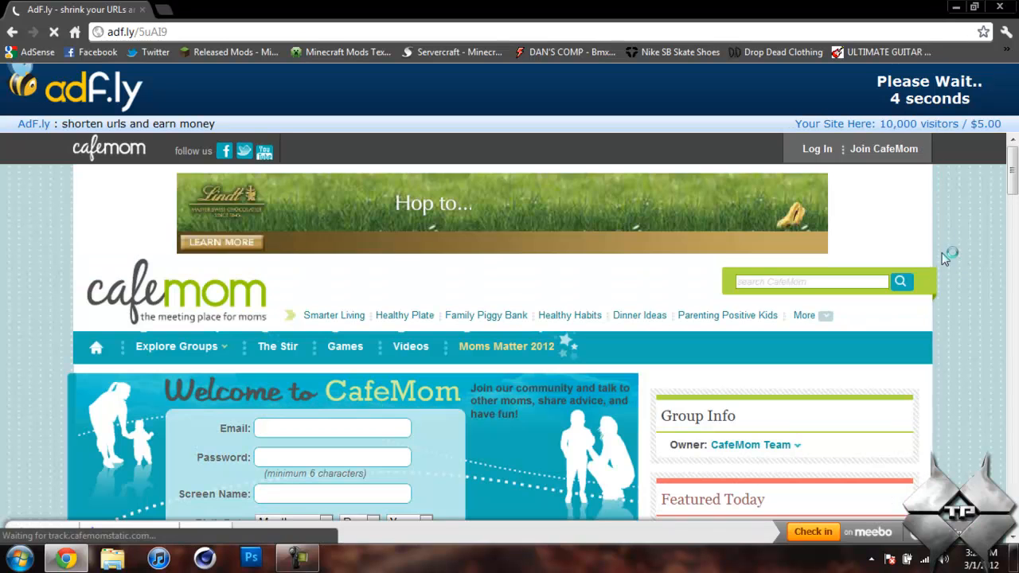
mouse_move(927, 217)
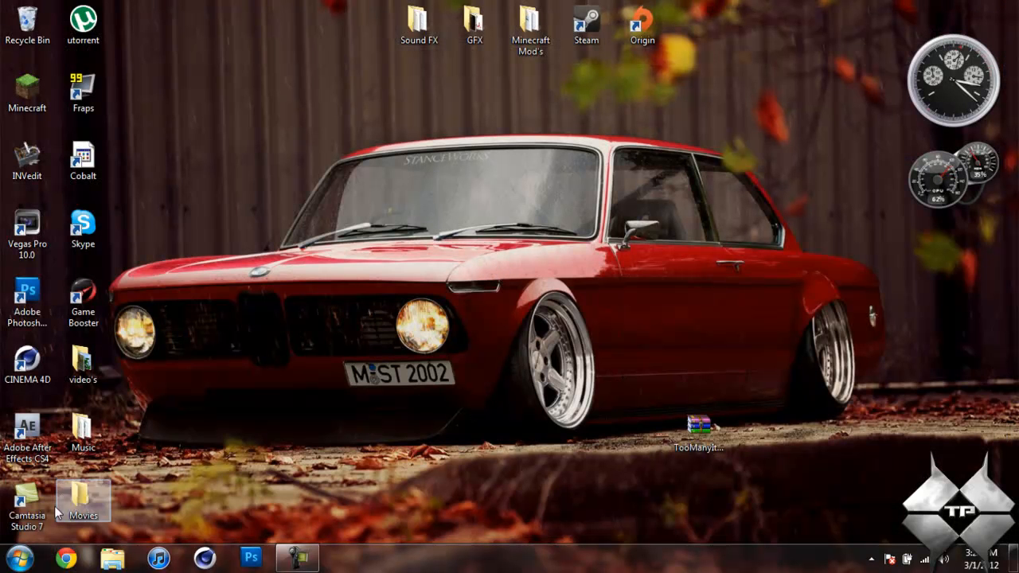
Navigate via %appdata% to the Roaming > .minecraft > bin folder
left_click(15, 559)
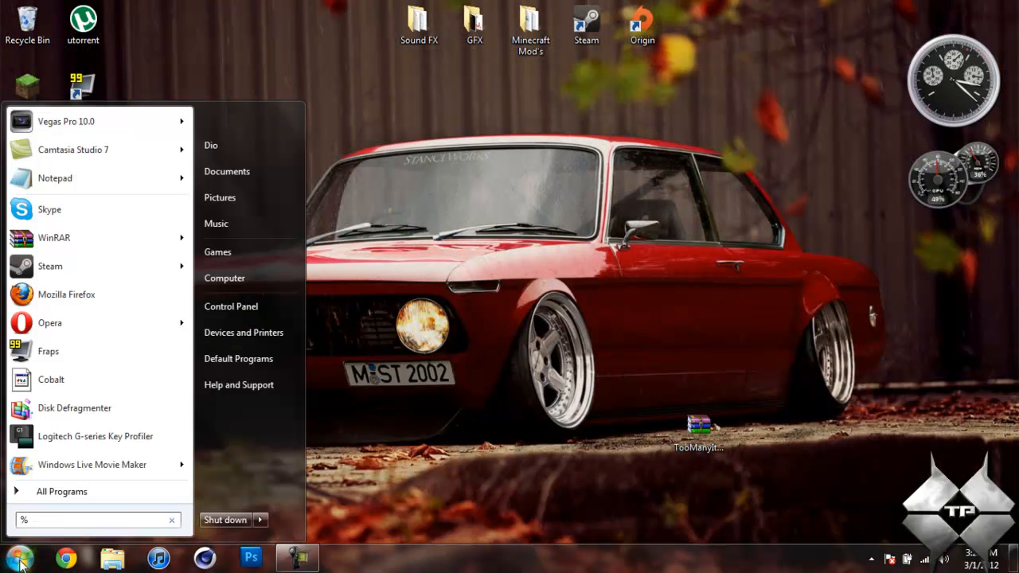
type("appdata%")
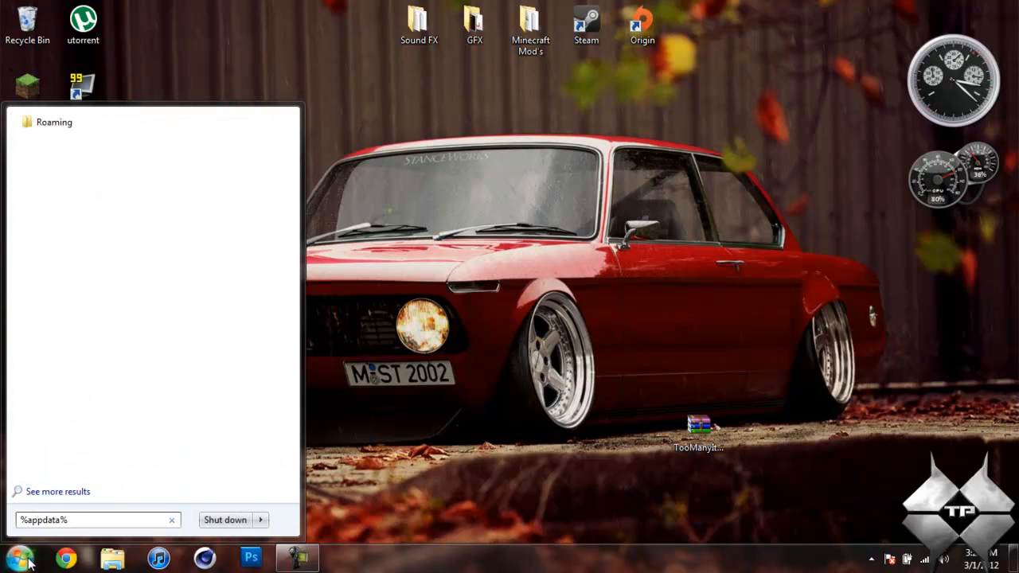
triple_click(95, 519)
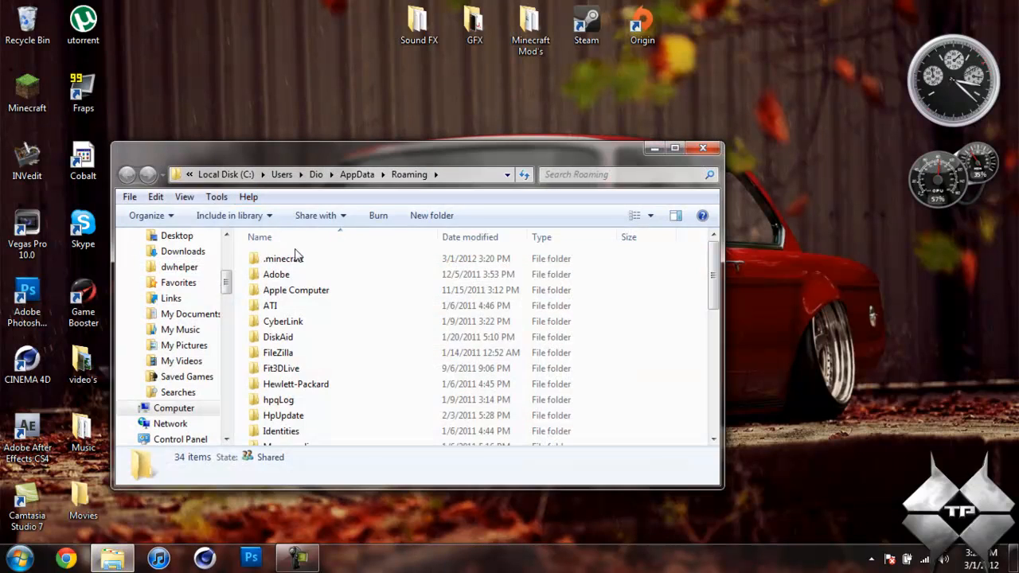
double_click(283, 258)
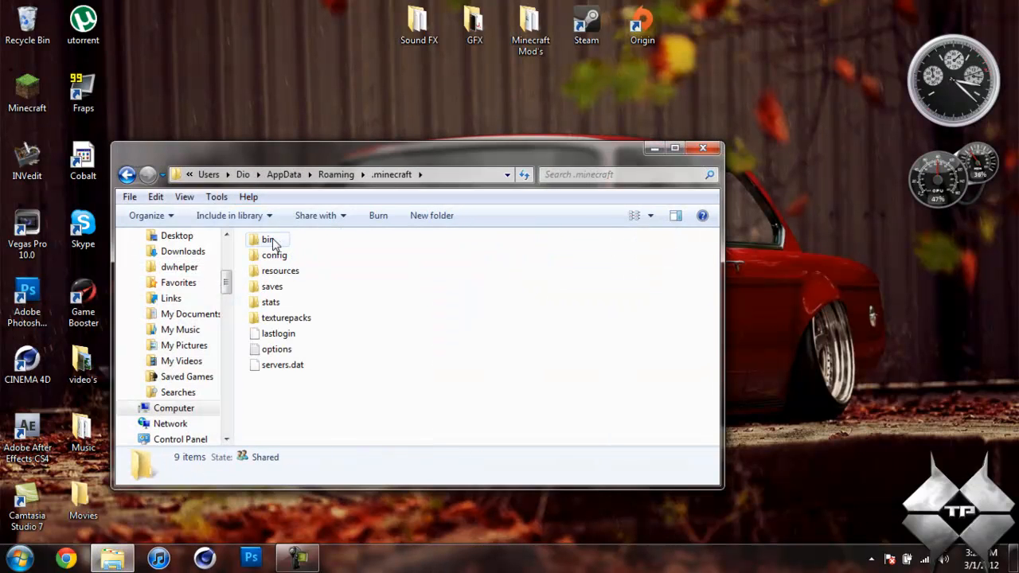
double_click(268, 239)
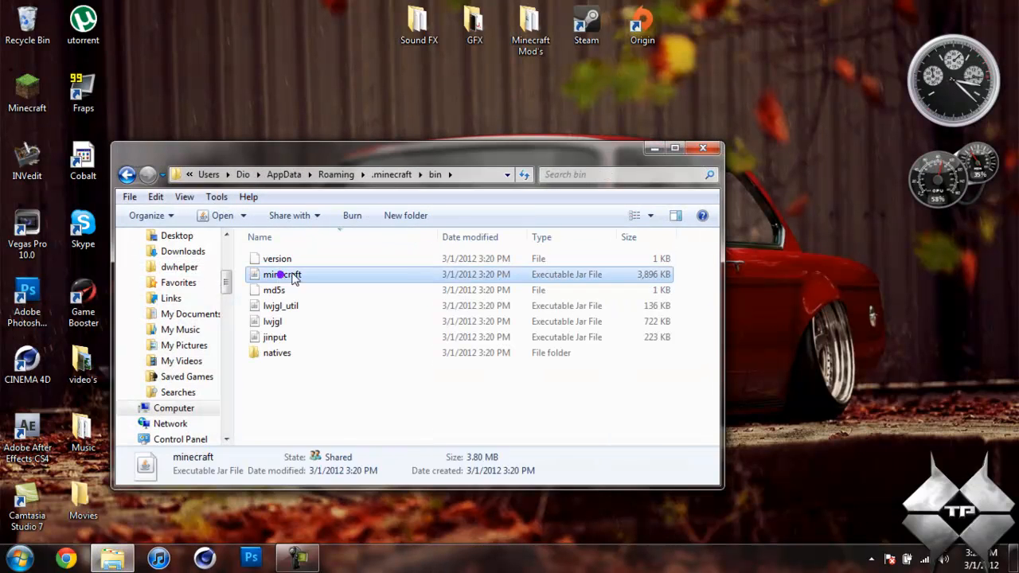
Open minecraft.jar as an archive in WinRAR
right_click(282, 274)
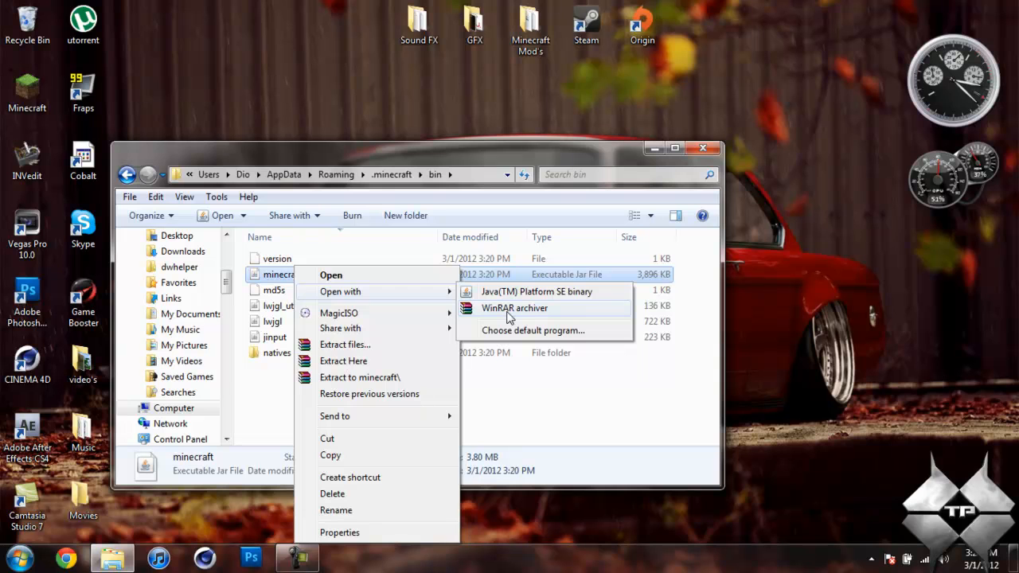
left_click(515, 309)
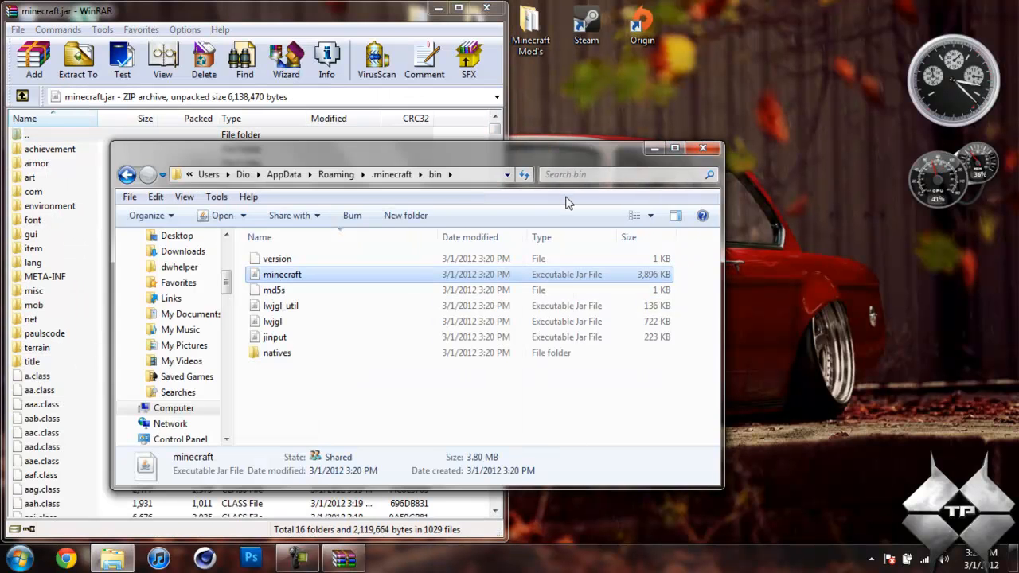
Copy all TooManyItems class files into minecraft.jar and bring up actions for META-INF
left_click(704, 148)
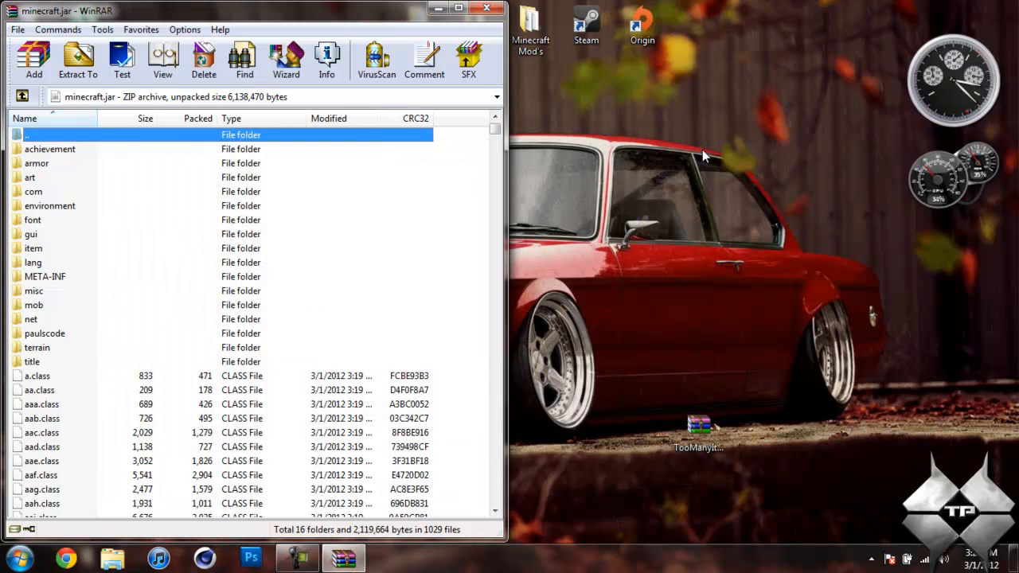
left_click(697, 426)
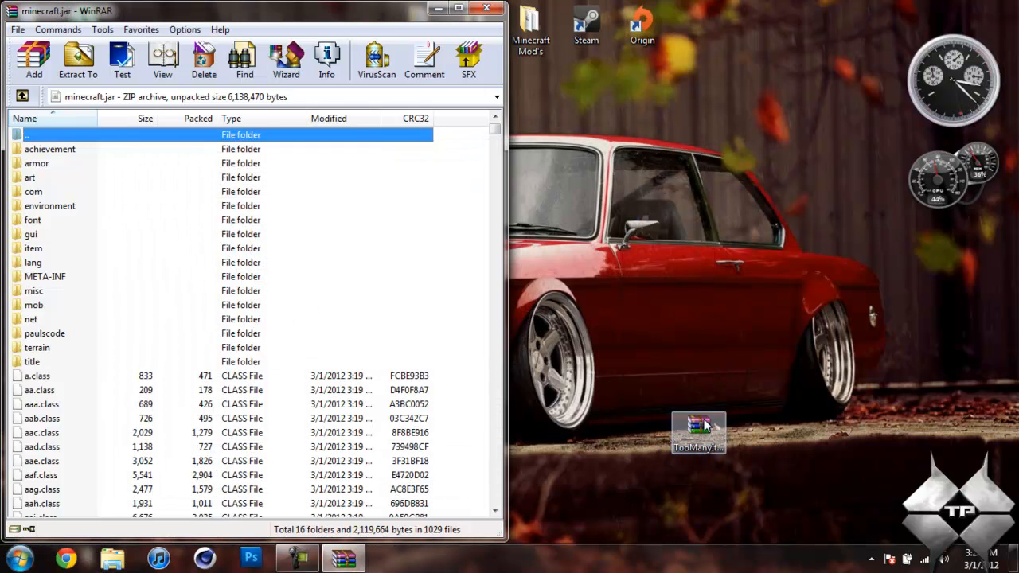
double_click(697, 430)
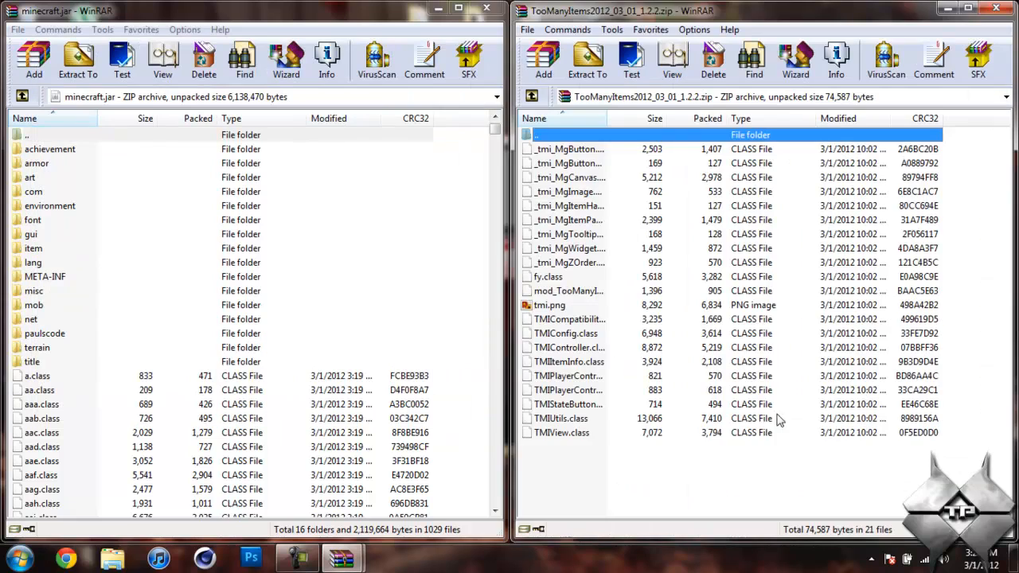
key("ctrl+a")
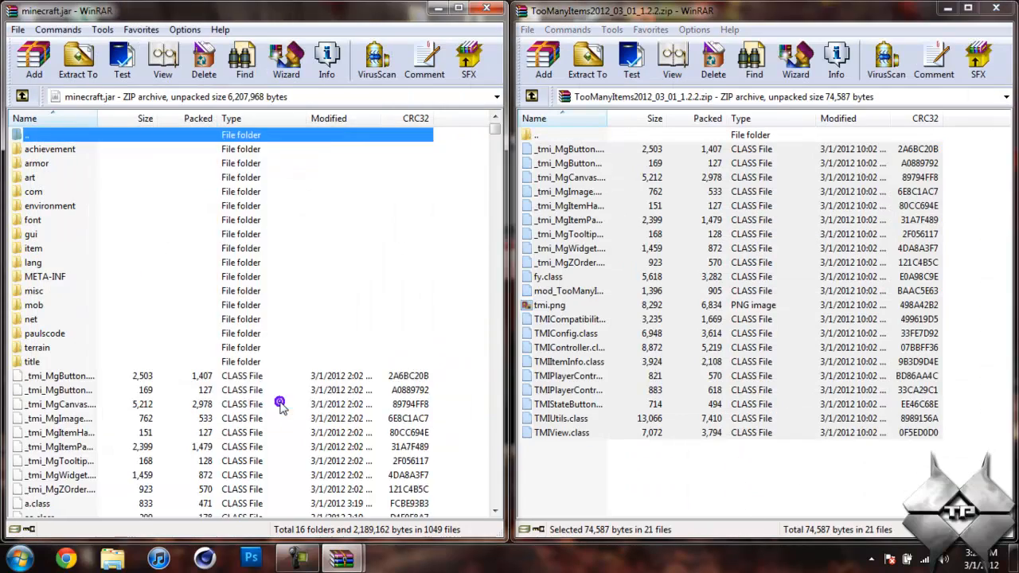
left_click(995, 10)
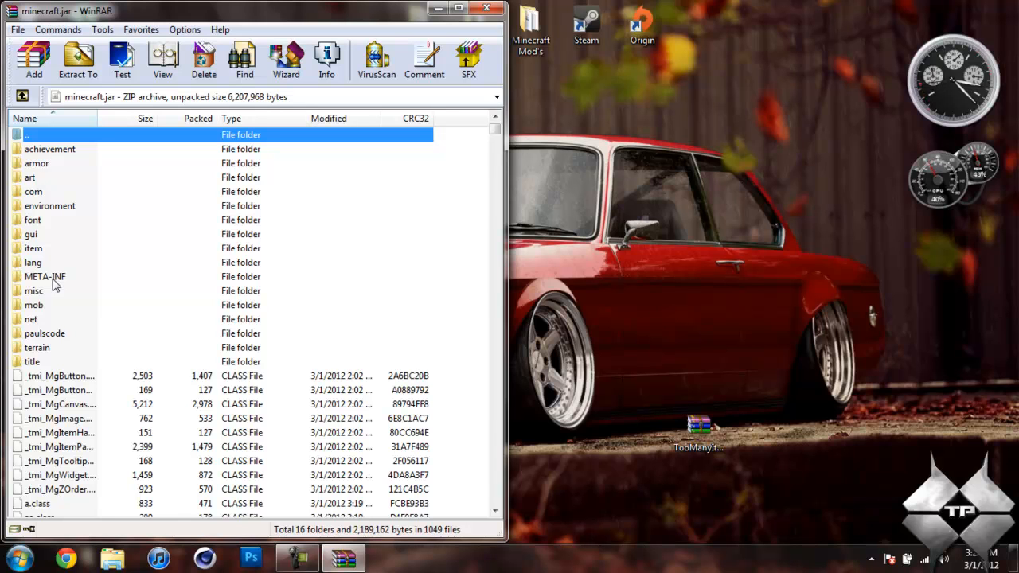
right_click(45, 277)
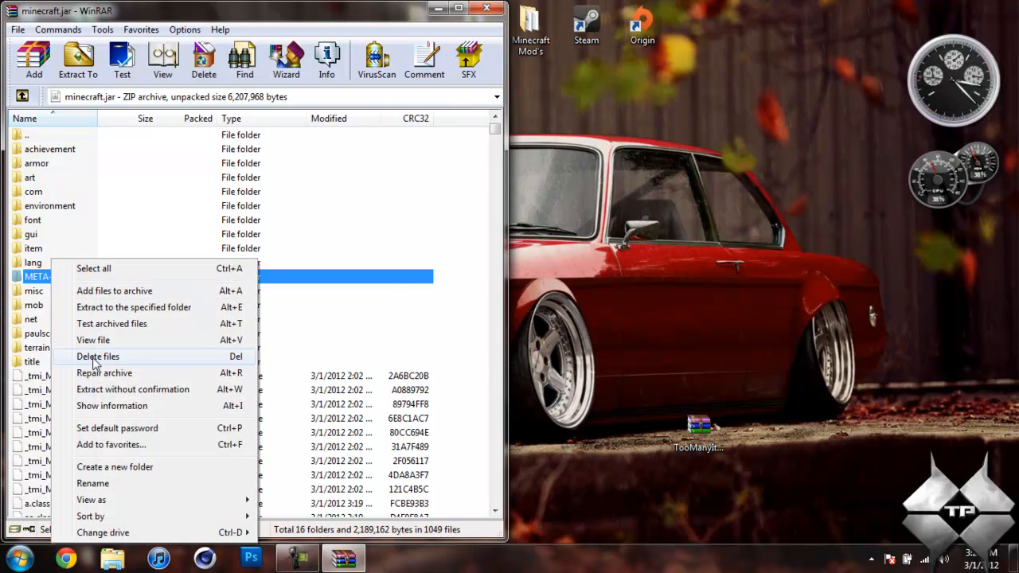